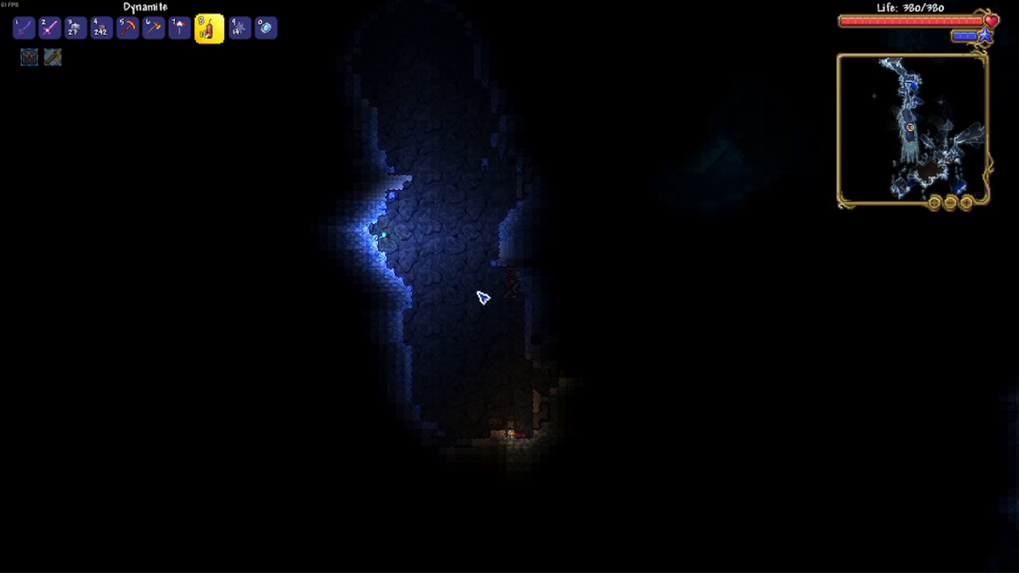
Dig down through the ice cave with the Molten Pickaxe into a dark stone tunnel.
left_click(484, 298)
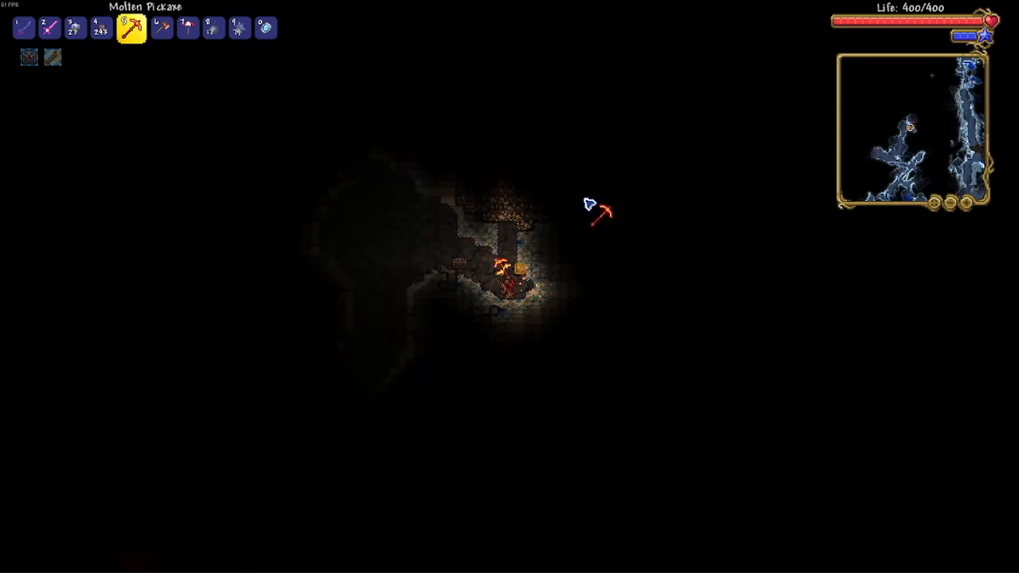
Keep mining the dark cave with the Molten Pickaxe until the character dies.
key("i")
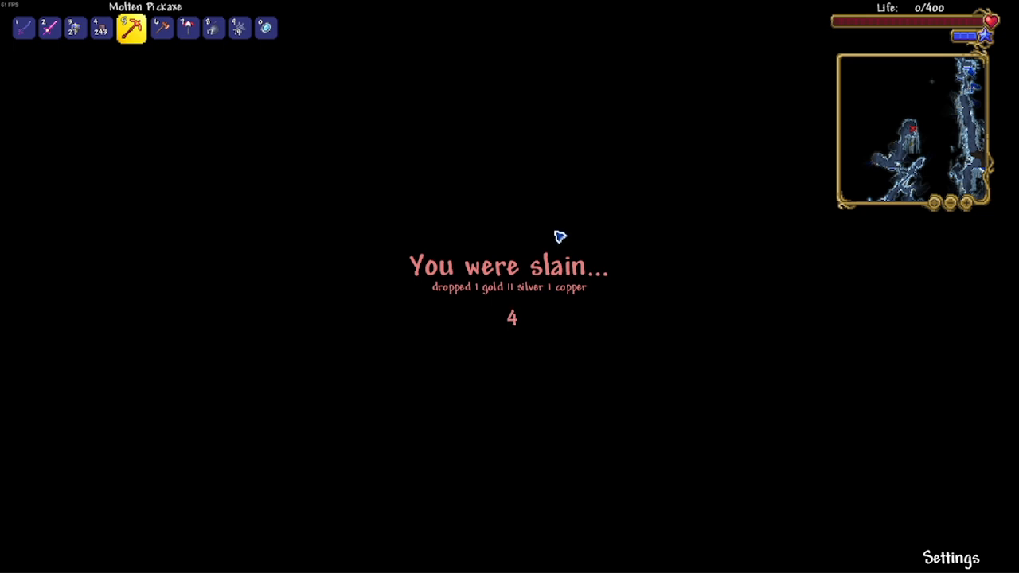
mouse_move(281, 149)
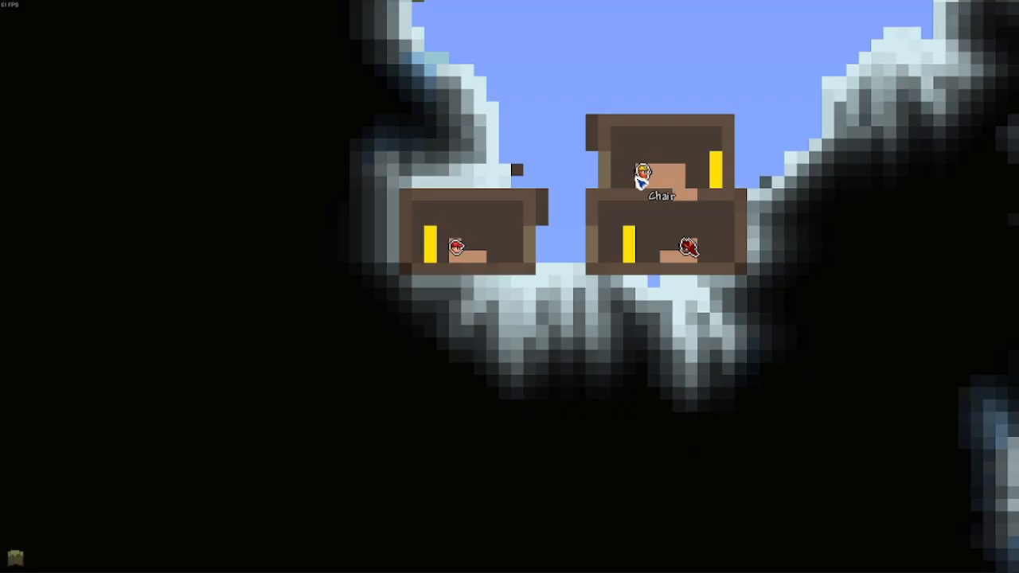
mouse_move(760, 199)
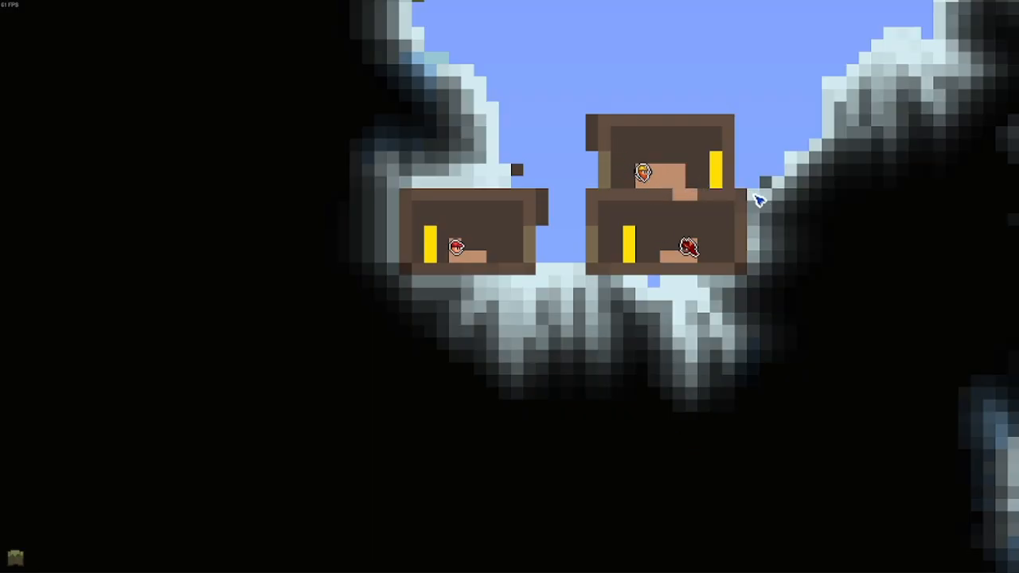
mouse_move(644, 173)
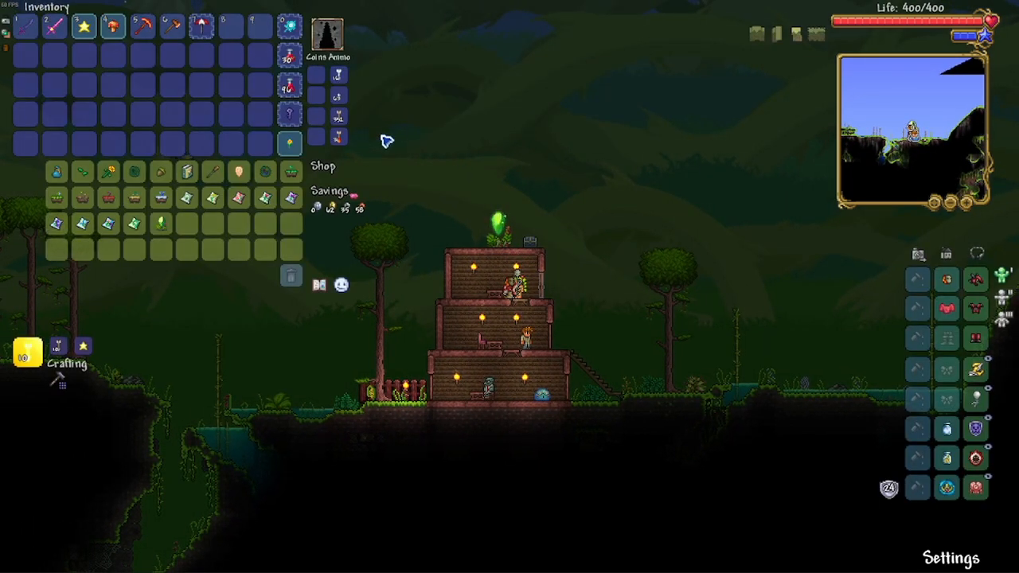
mouse_move(56, 198)
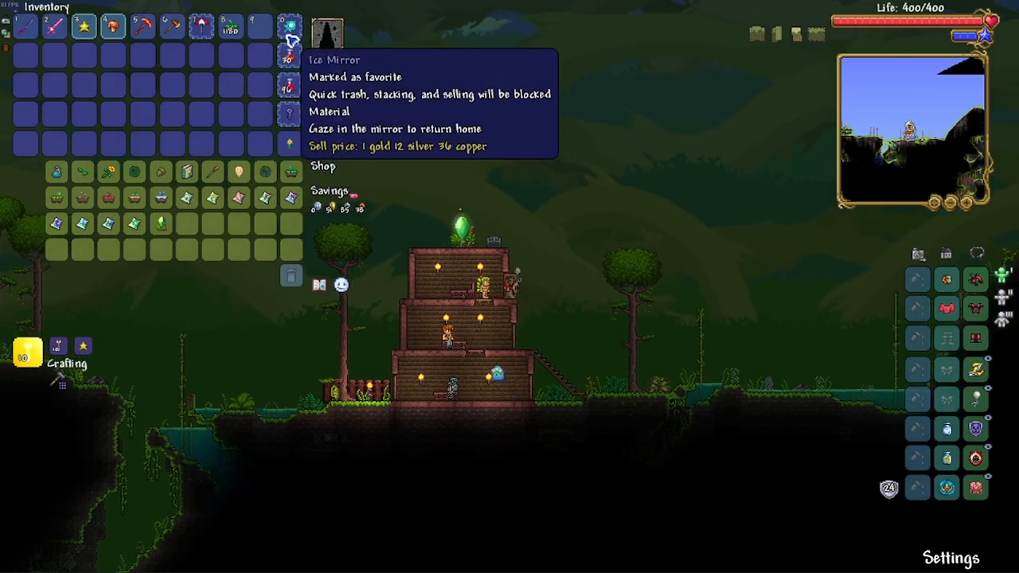
Buy items from the jungle house NPC's shop into the hotbar.
left_click(290, 24)
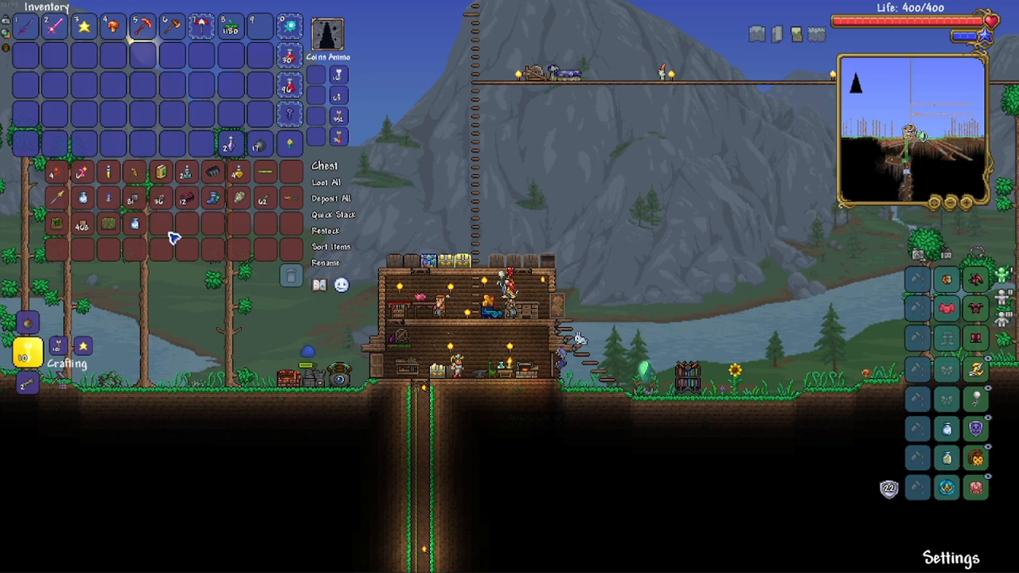
mouse_move(544, 157)
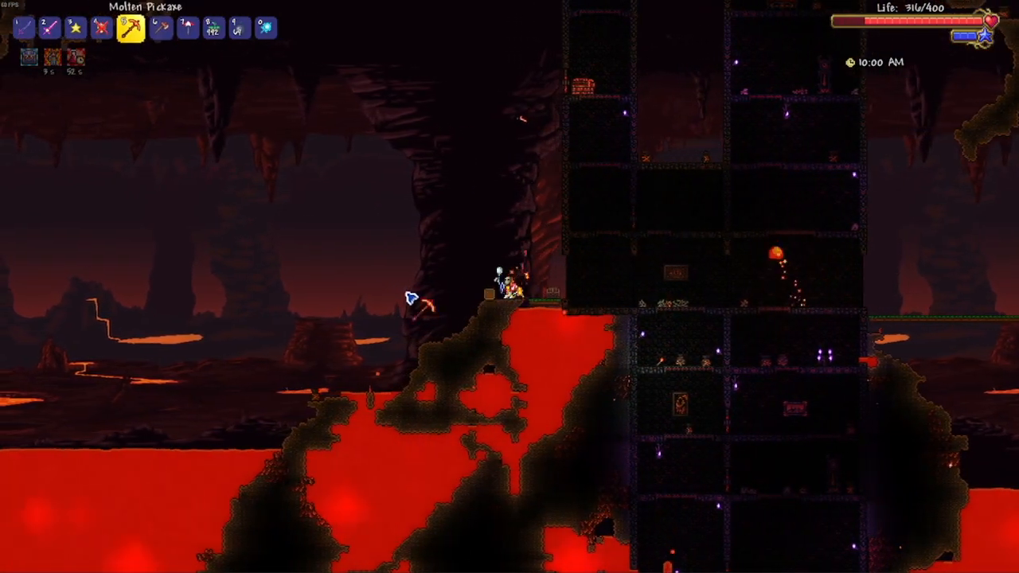
Walk onto the Underworld hellbridge and open the inventory with Esc.
left_click(261, 27)
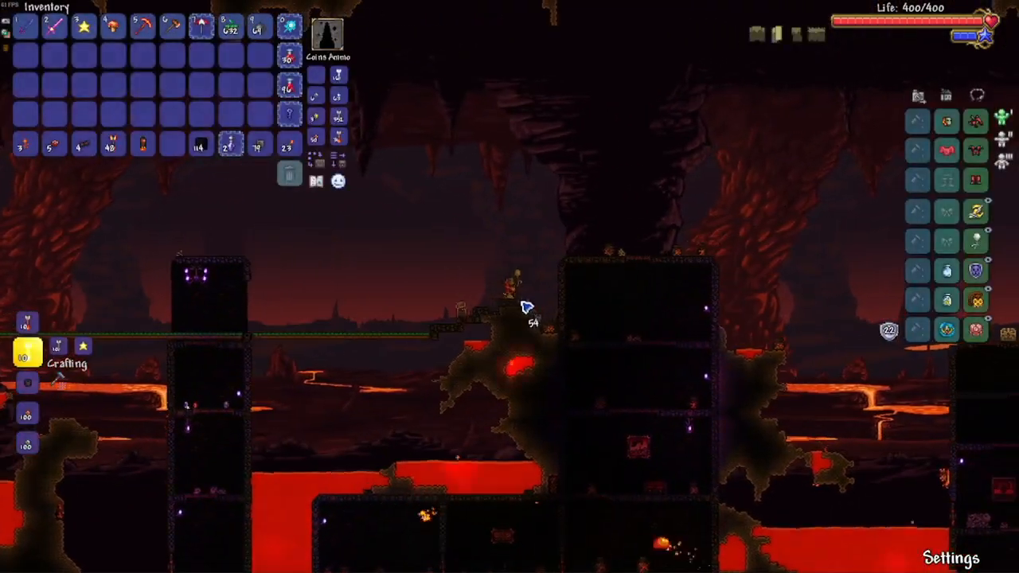
key("esc")
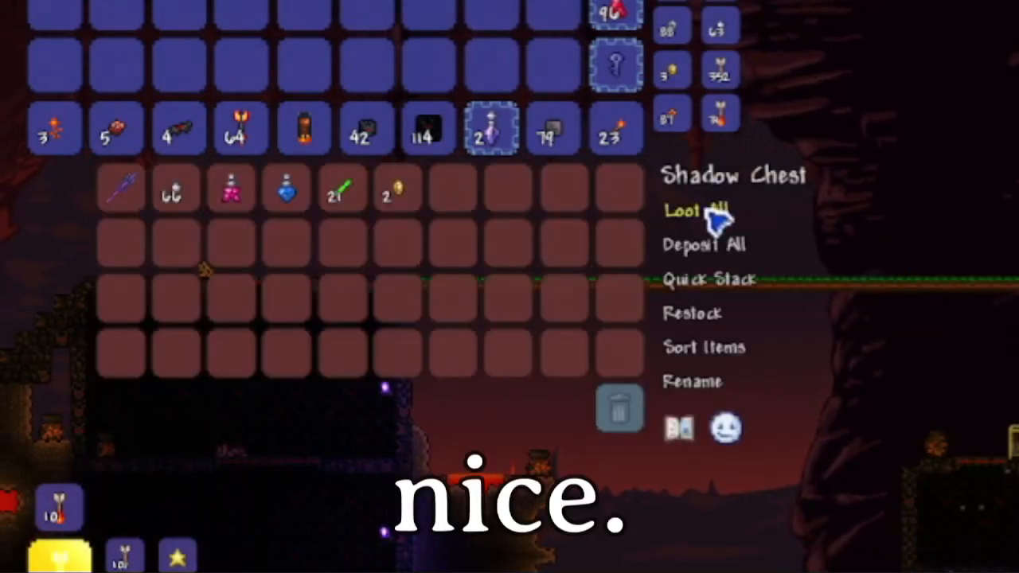
Open the Shadow Chest and take all its loot.
left_click(699, 211)
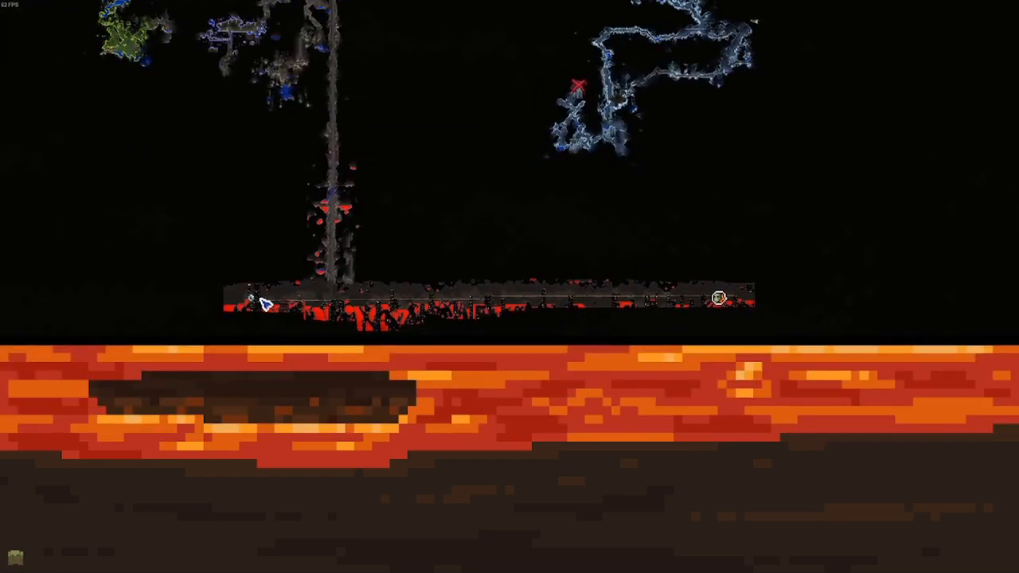
mouse_move(428, 232)
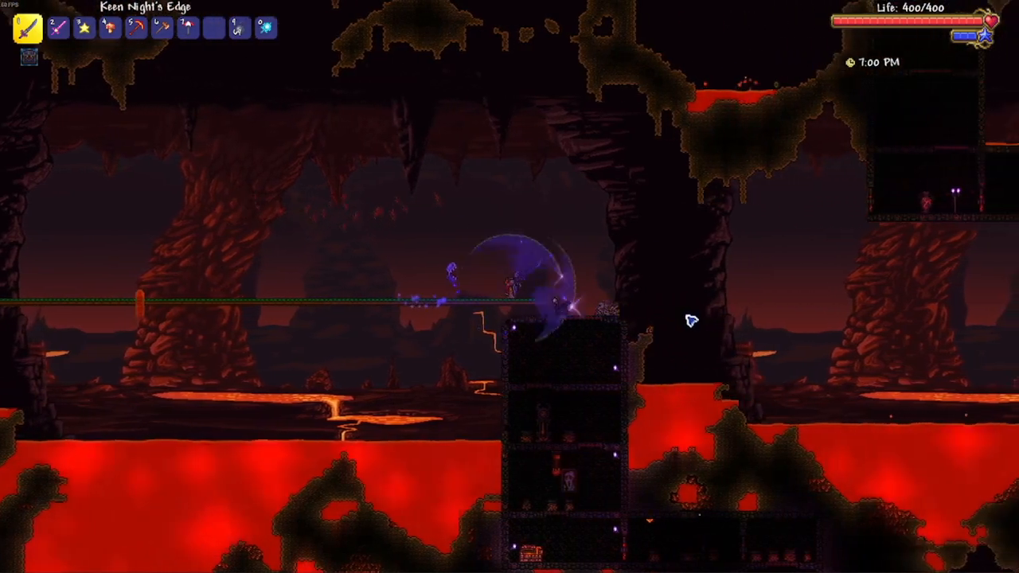
View the hellbridge on the world map, then swing the Keen Night's Edge.
key("i")
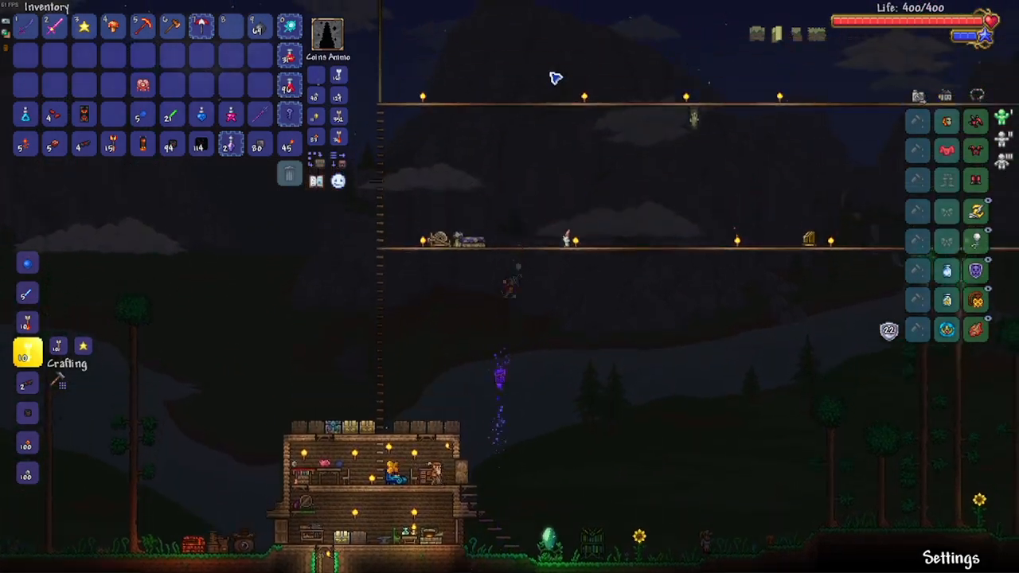
Recall to the surface base below the torch-lit skybridges and open the inventory.
key("Escape")
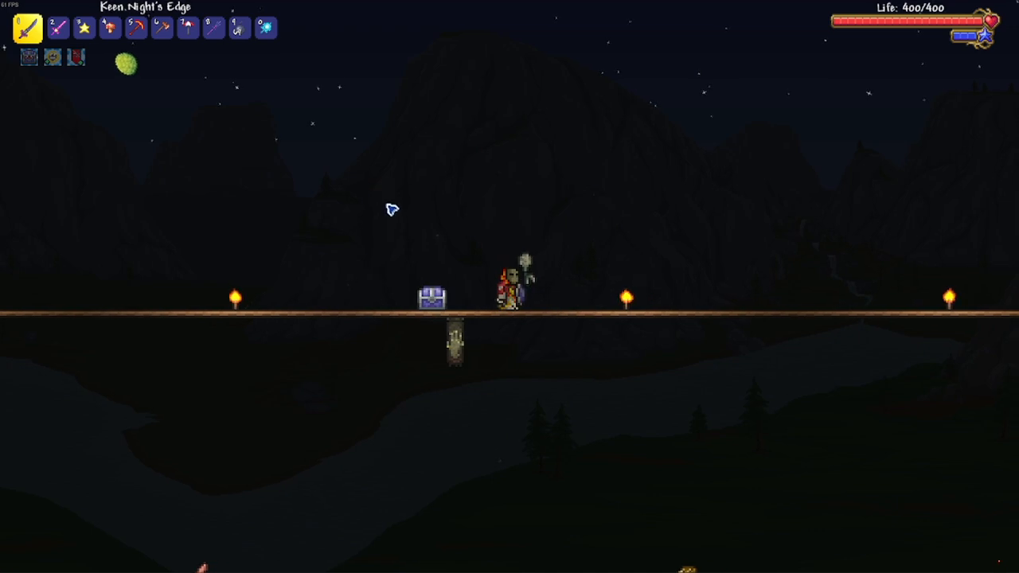
mouse_move(629, 224)
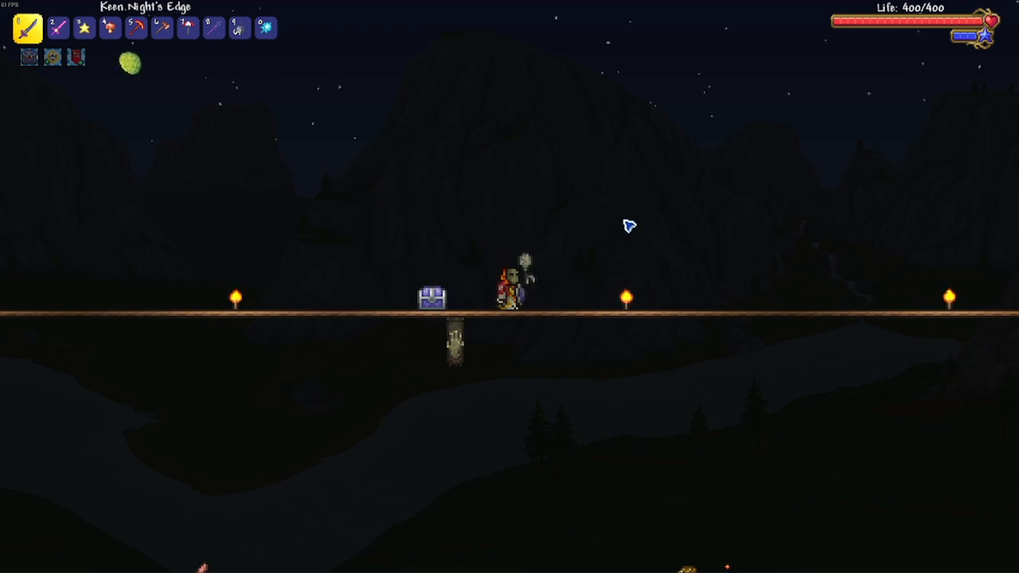
mouse_move(518, 207)
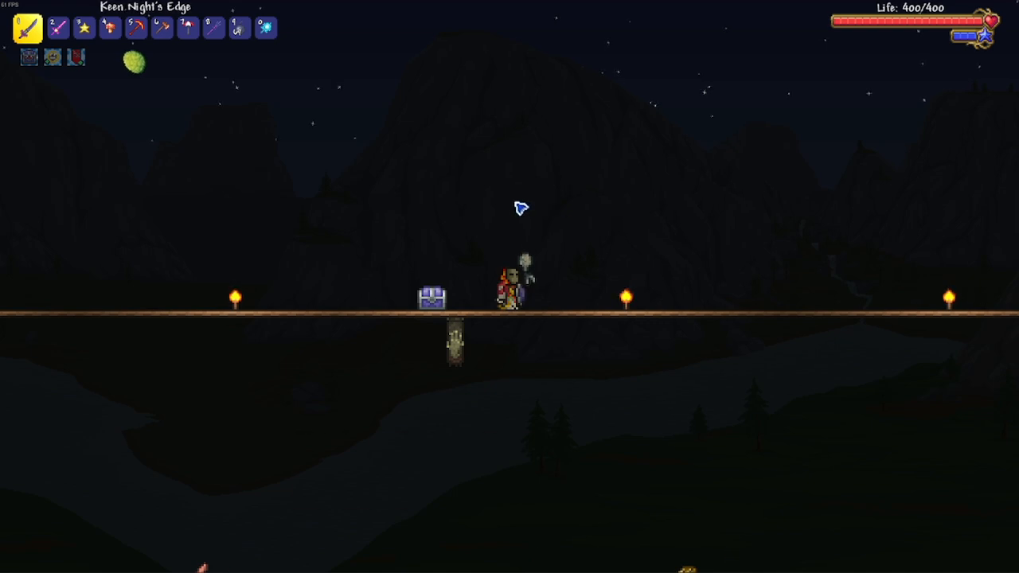